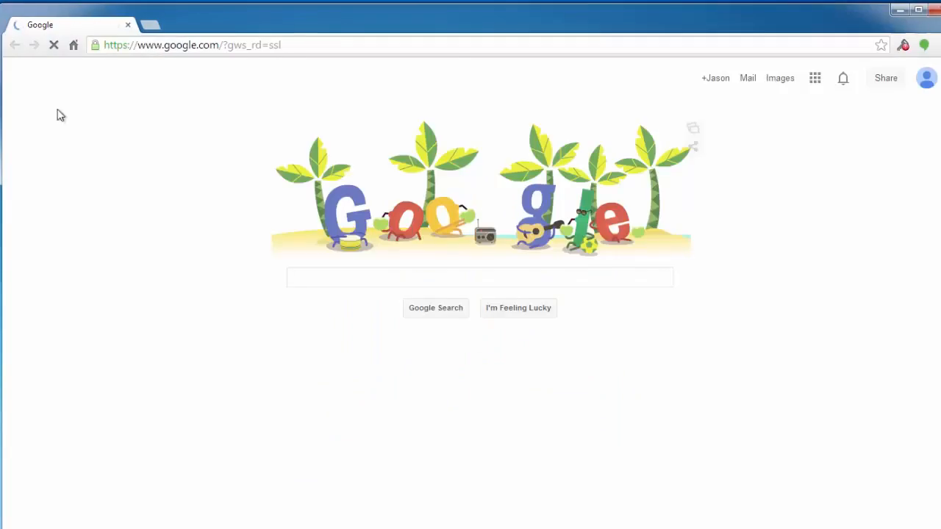
- Navigate Chrome to git-scm.com from the Google home page
click(173, 44)
text(git-scm.com)
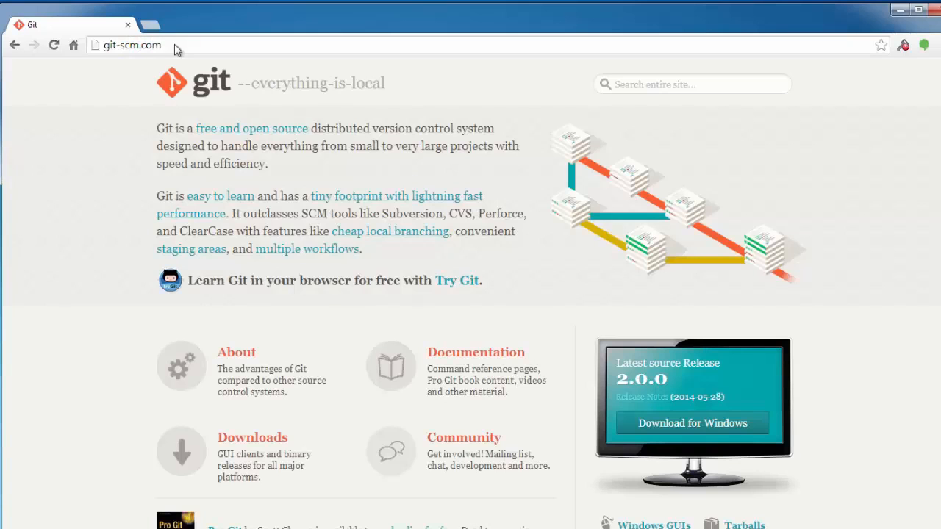
mouse_move(190, 74)
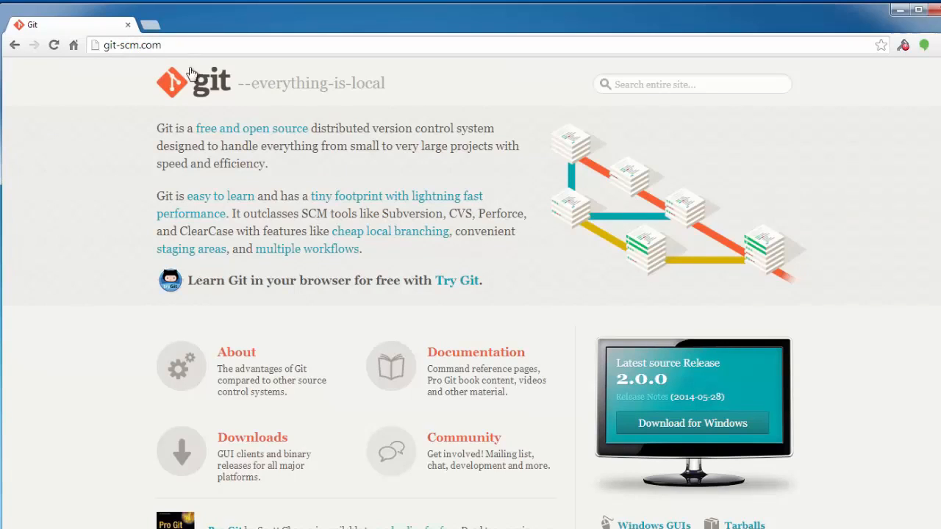
mouse_move(417, 241)
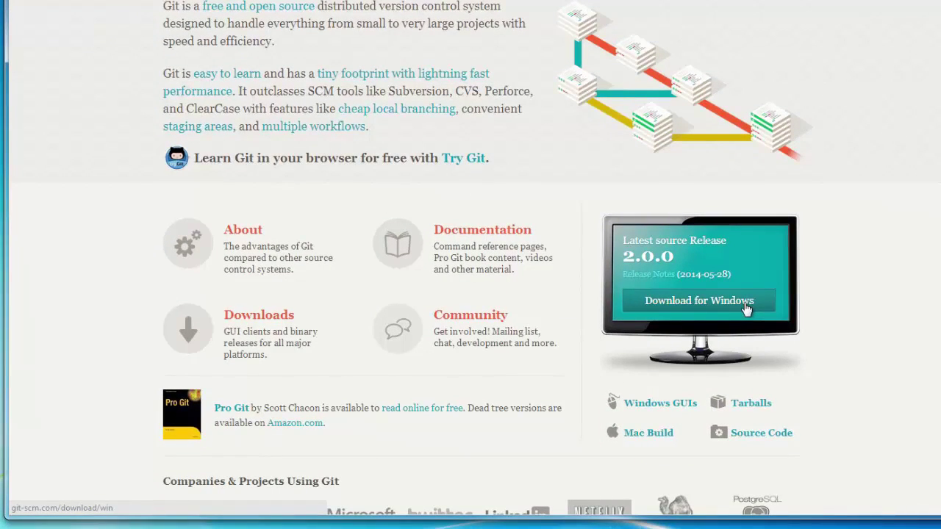
- Download the Git for Windows installer and run it, approving the security and UAC prompts
click(697, 300)
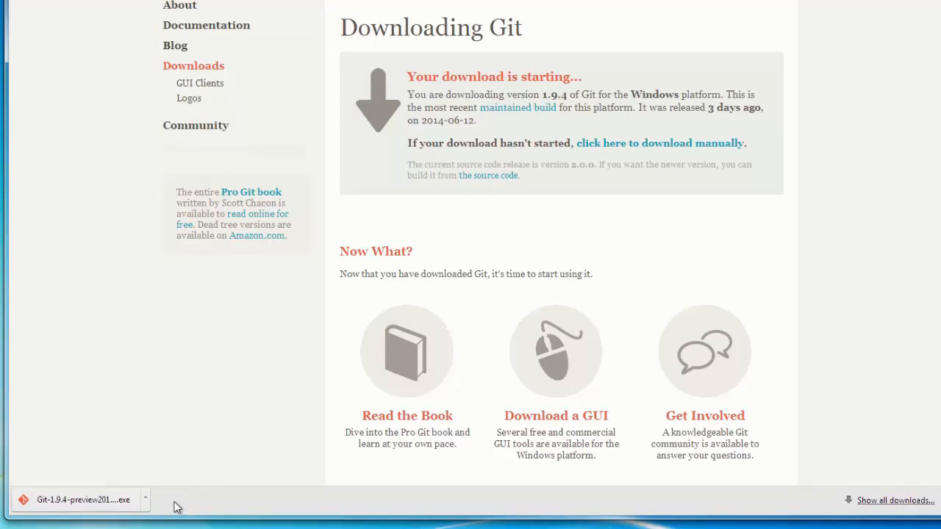
click(80, 500)
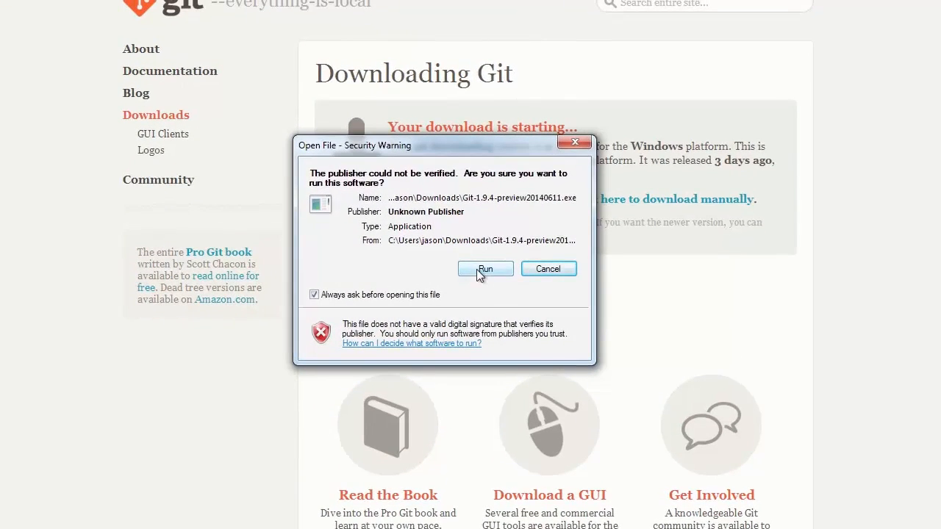
click(486, 269)
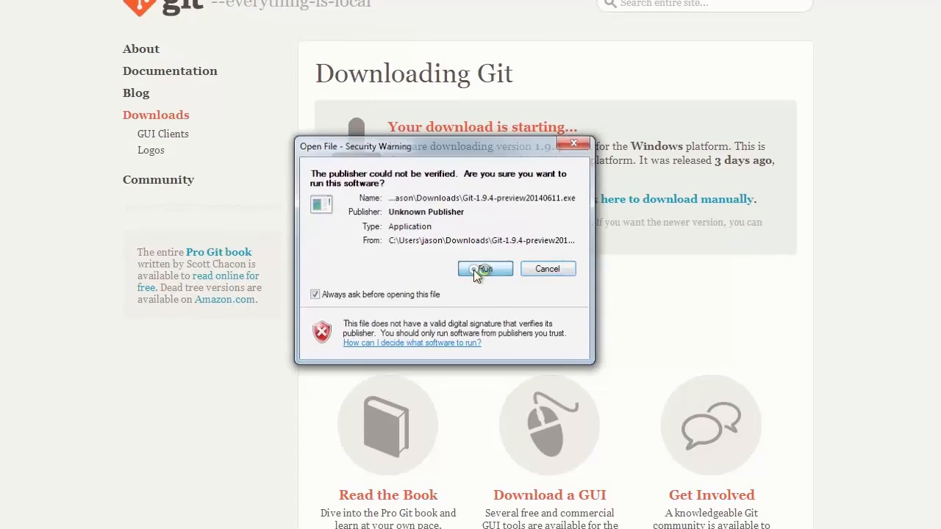
click(486, 269)
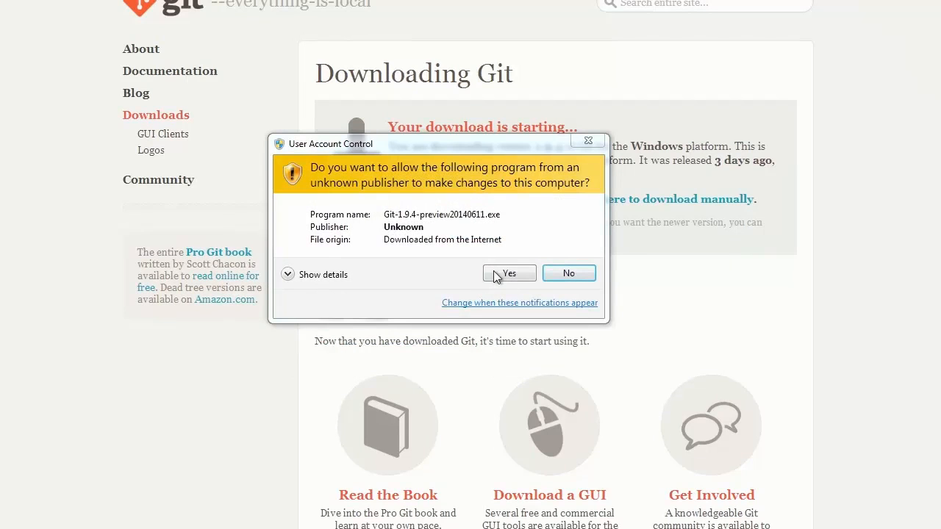
click(509, 274)
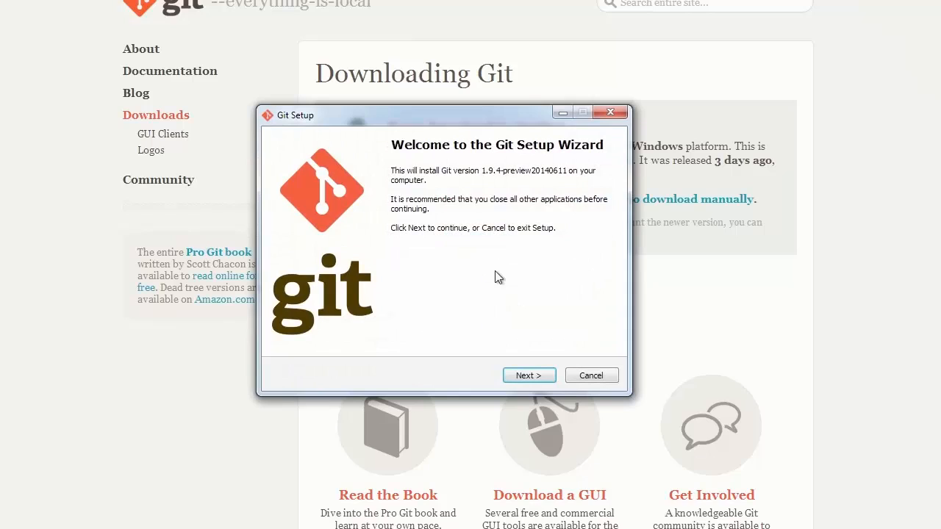
mouse_move(541, 262)
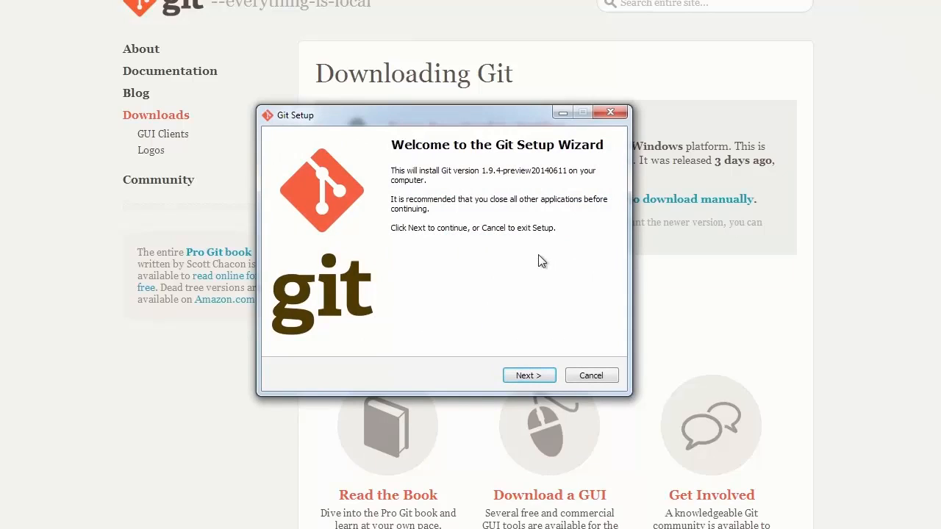
- Accept the GNU license and the default destination folder to reach component selection
click(530, 375)
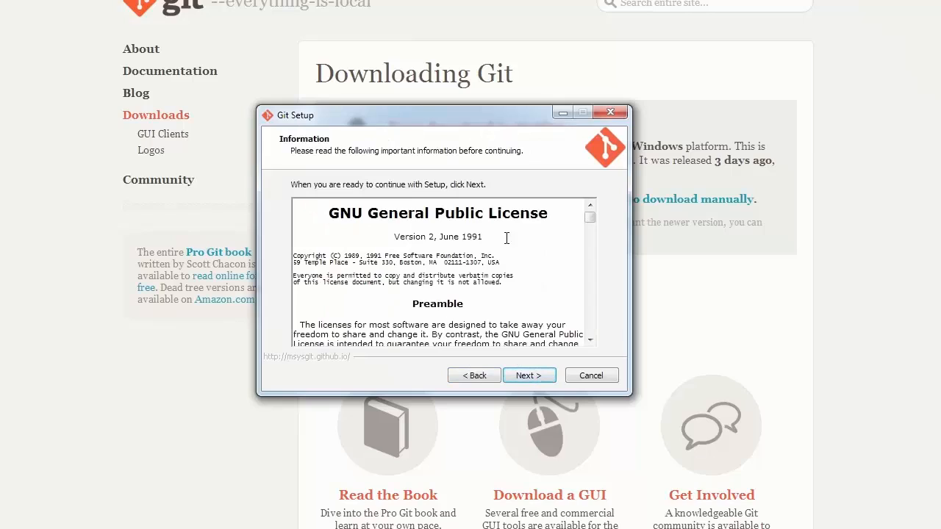
click(529, 375)
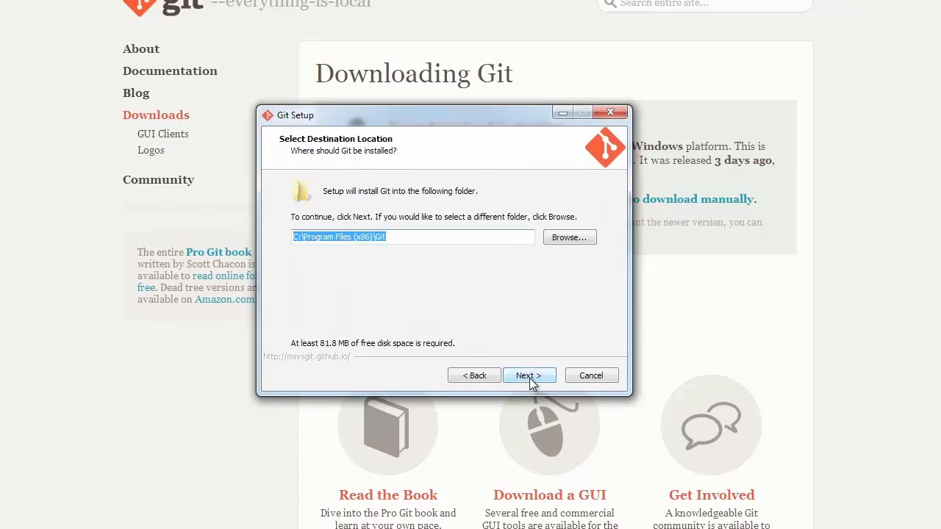
mouse_move(359, 234)
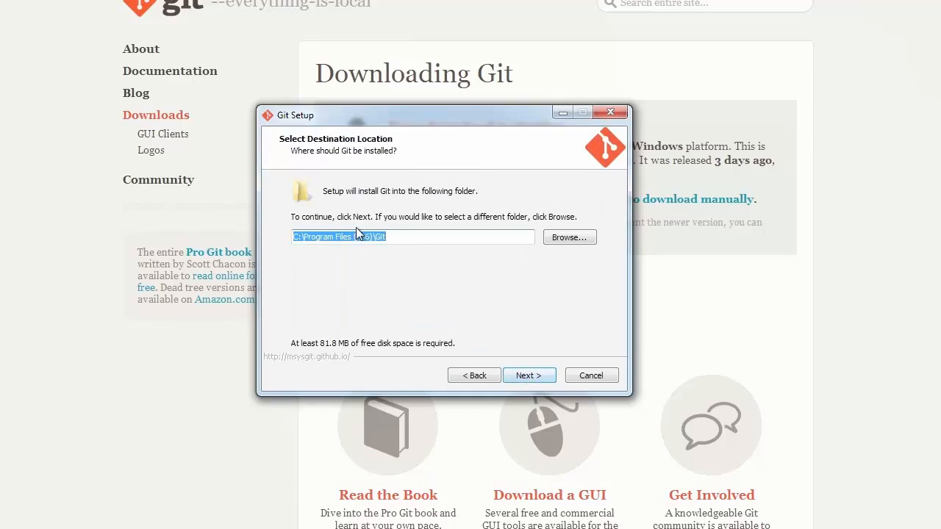
click(529, 375)
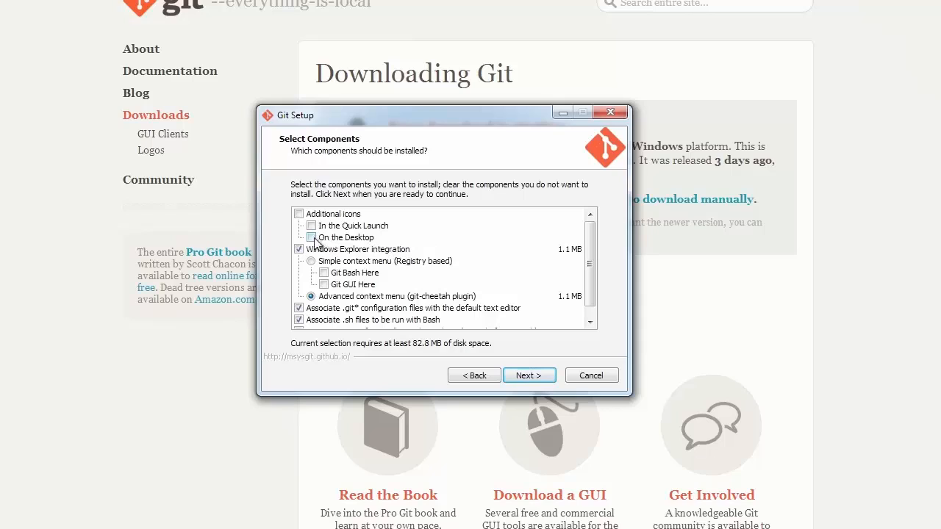
- Add the 'On the Desktop' icon component and keep the default Start Menu folder
click(312, 236)
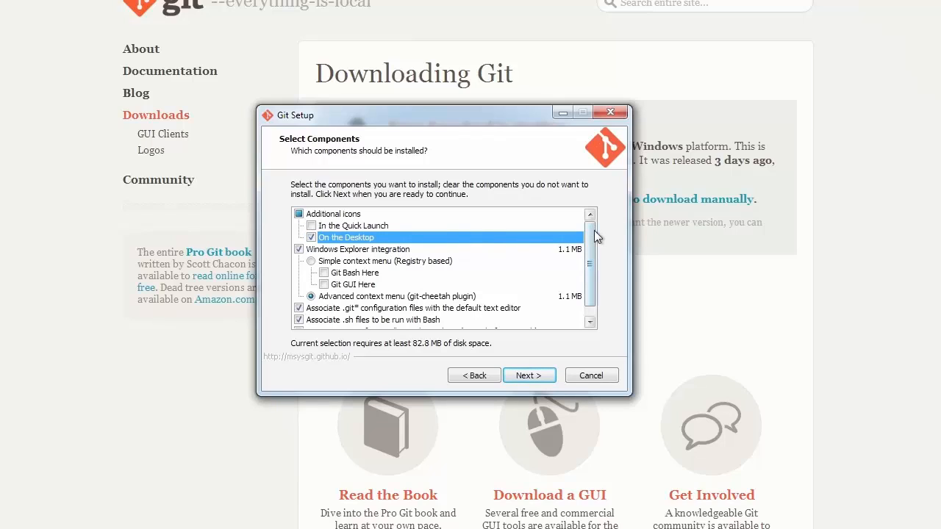
scroll(down, 3)
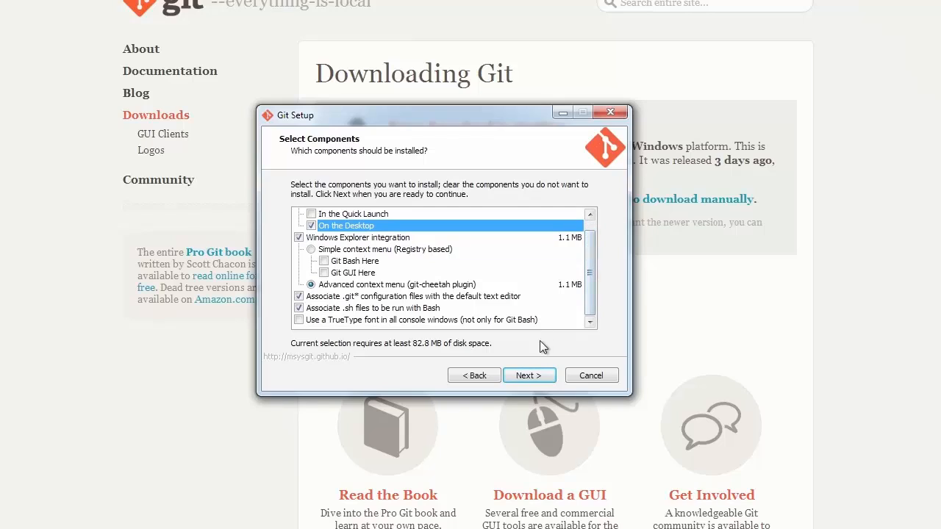
mouse_move(359, 262)
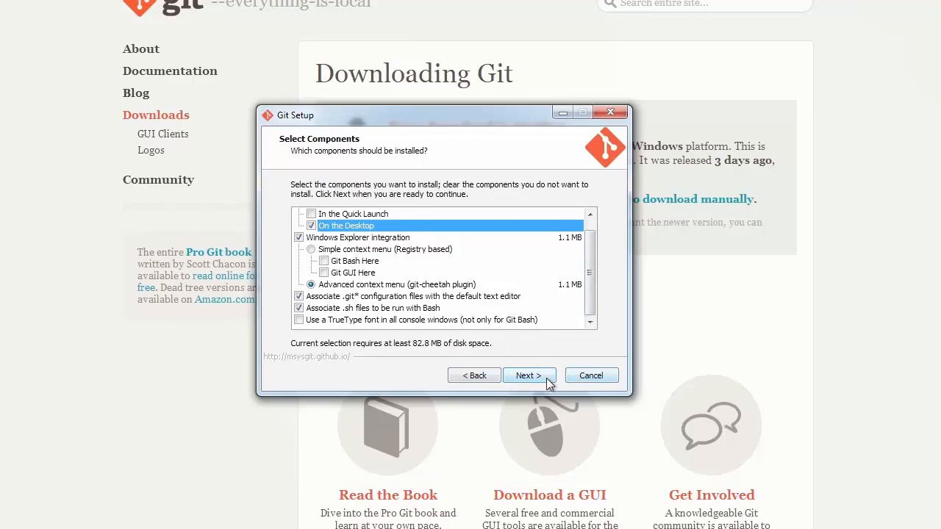
click(530, 375)
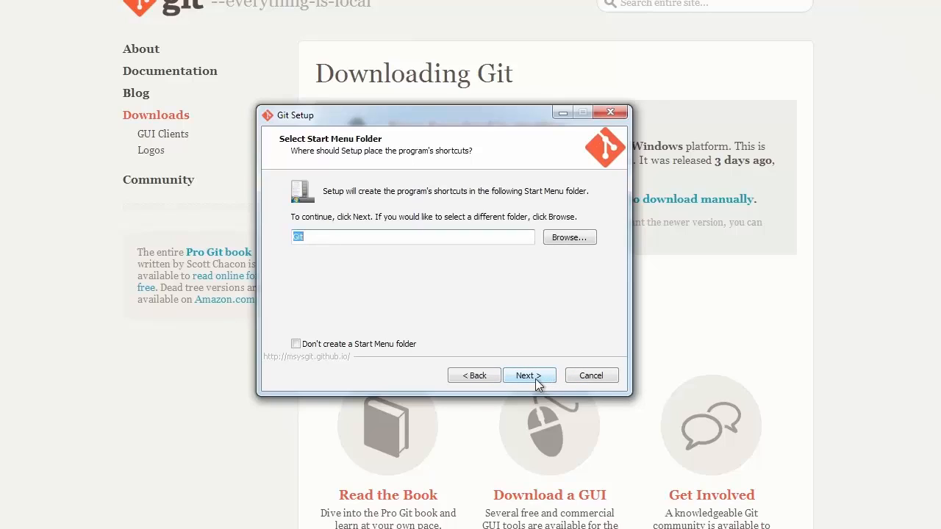
click(530, 375)
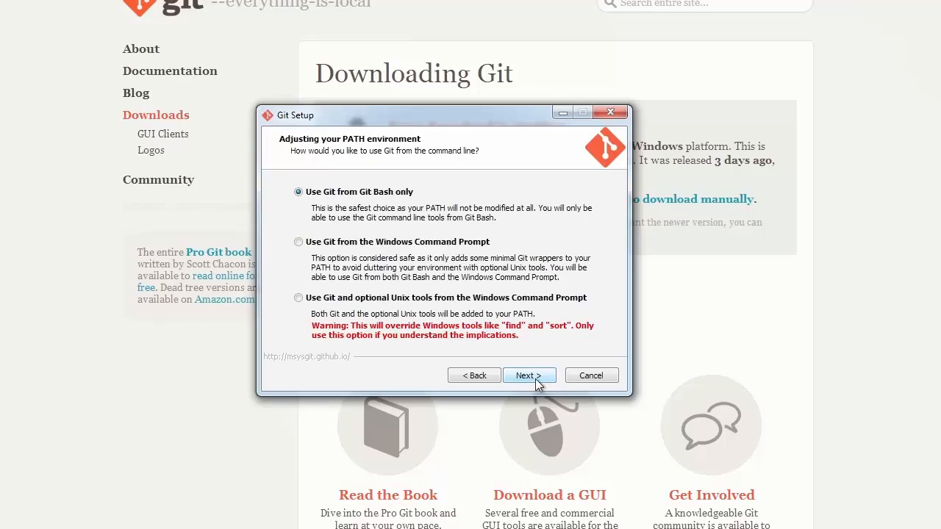
- Choose 'Use Git from the Windows Command Prompt' for the PATH setting
click(299, 241)
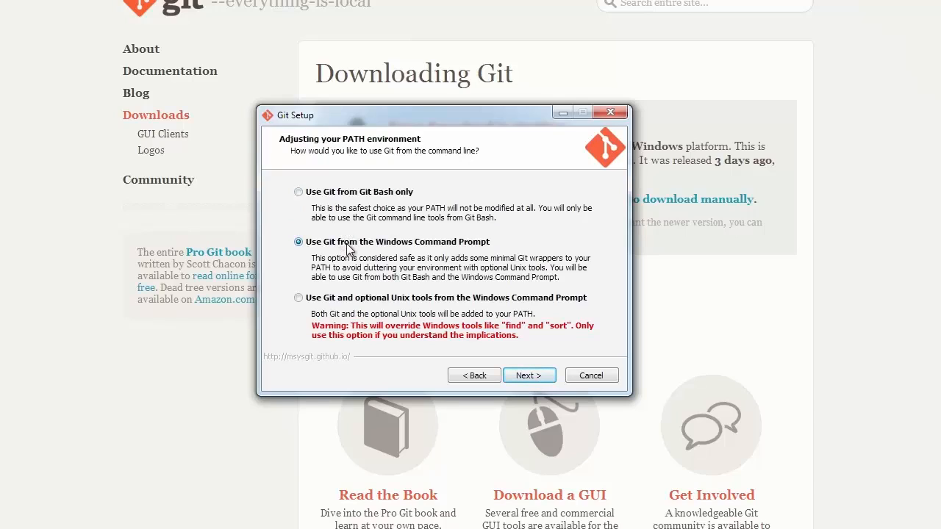
mouse_move(366, 201)
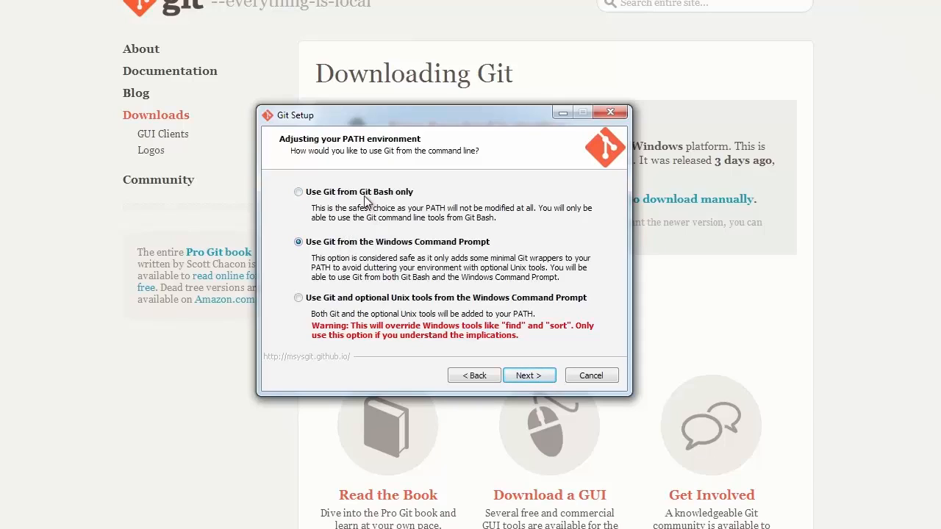
mouse_move(373, 250)
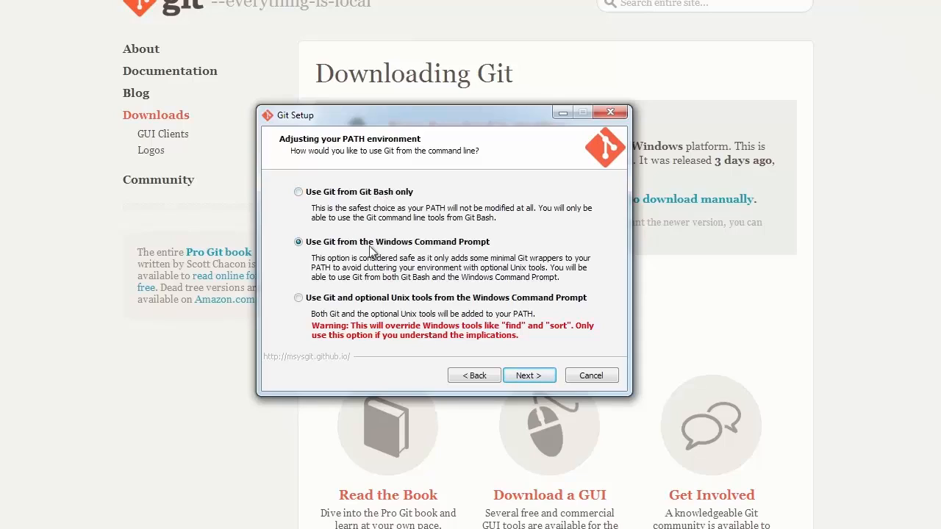
mouse_move(421, 251)
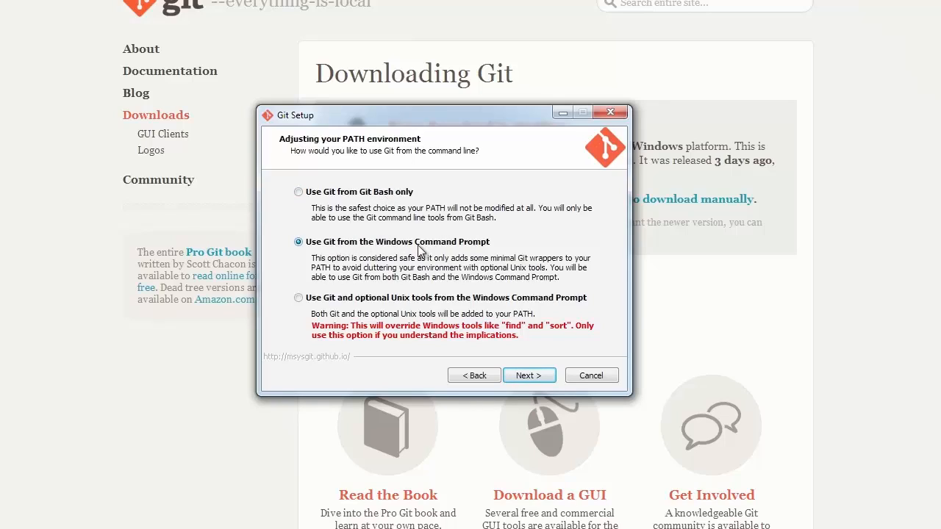
click(529, 375)
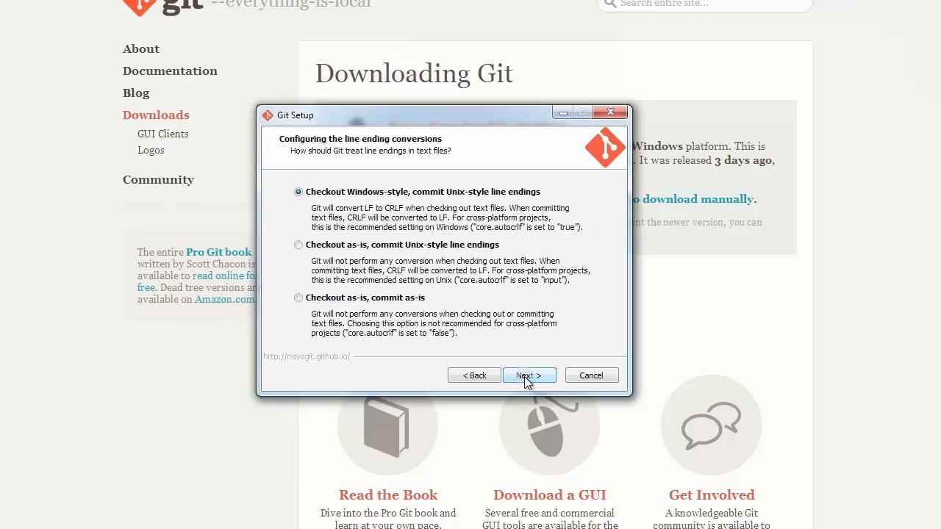
mouse_move(566, 304)
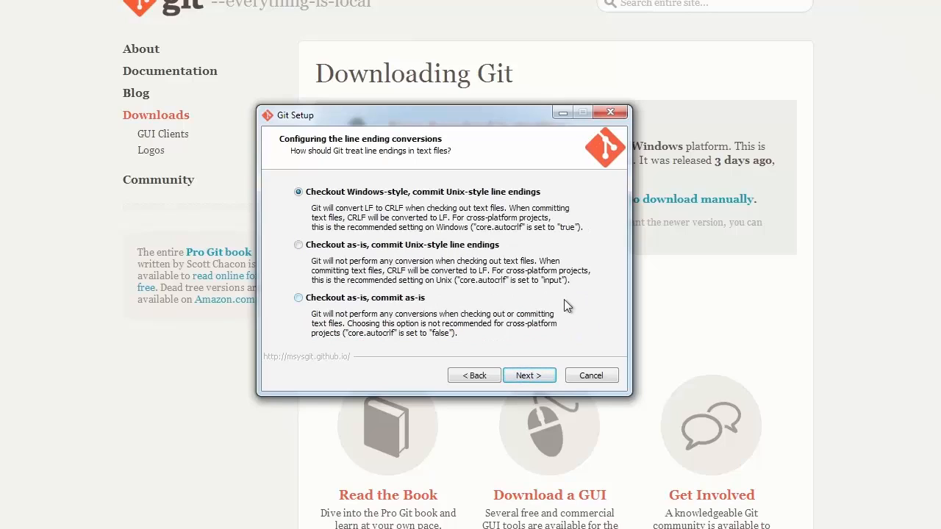
- Select 'Checkout as-is, commit Unix-style line endings' and install Git
click(297, 244)
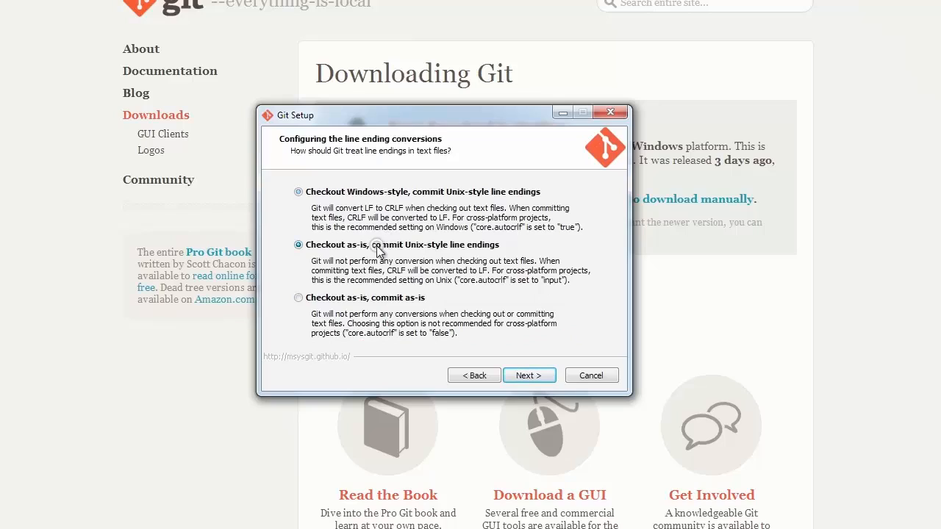
click(297, 244)
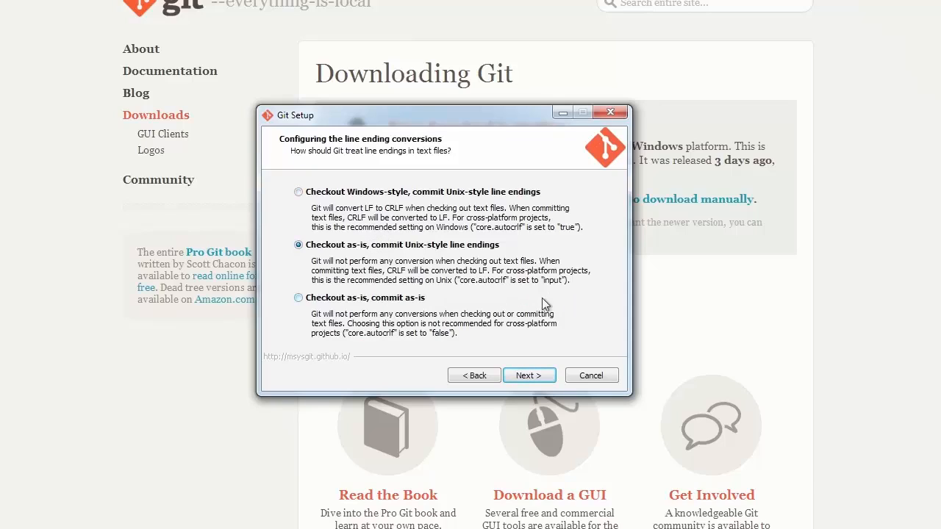
mouse_move(512, 291)
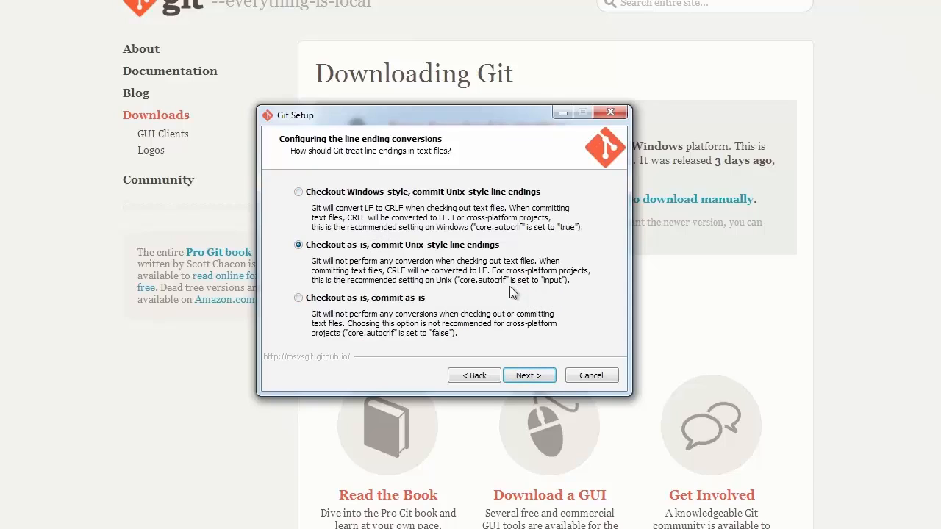
mouse_move(513, 293)
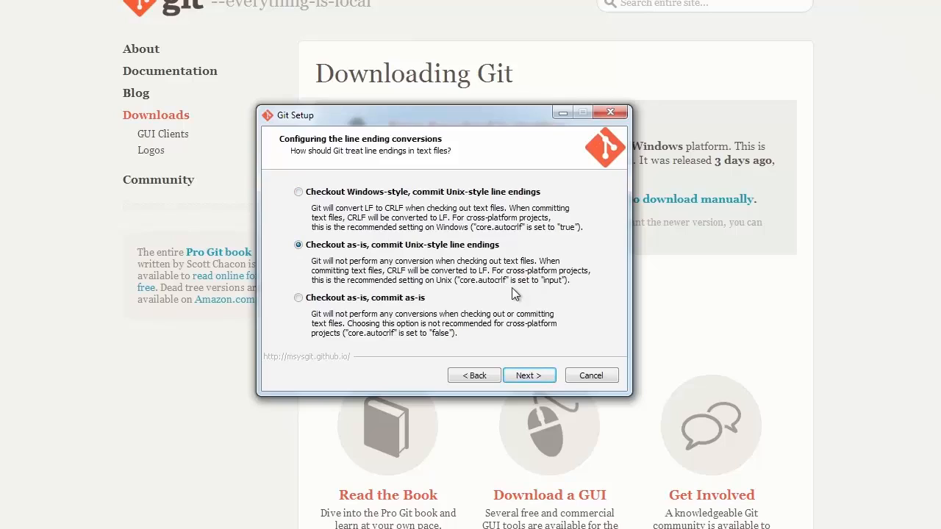
mouse_move(538, 388)
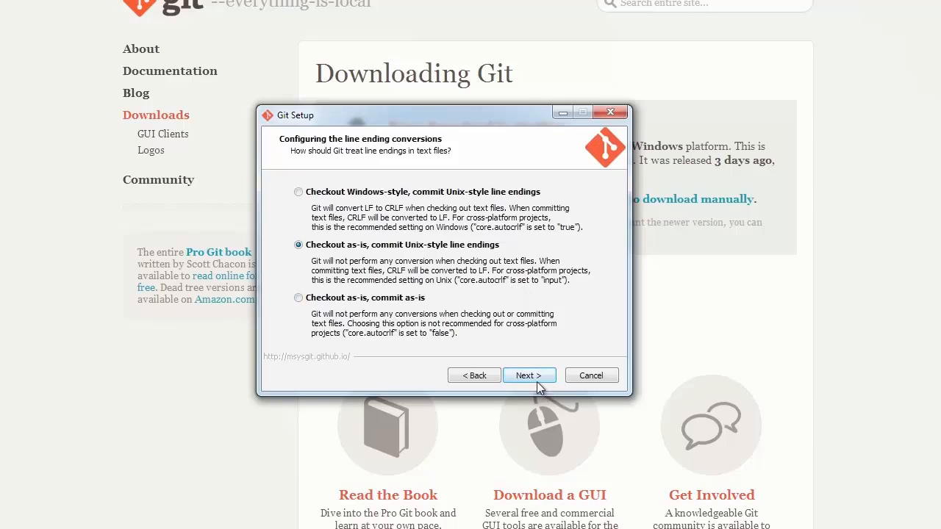
click(530, 375)
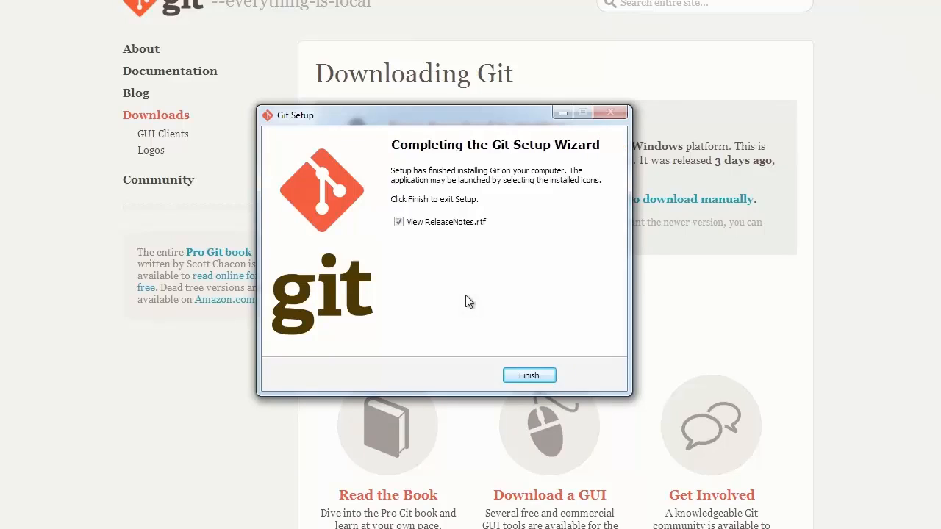
mouse_move(412, 232)
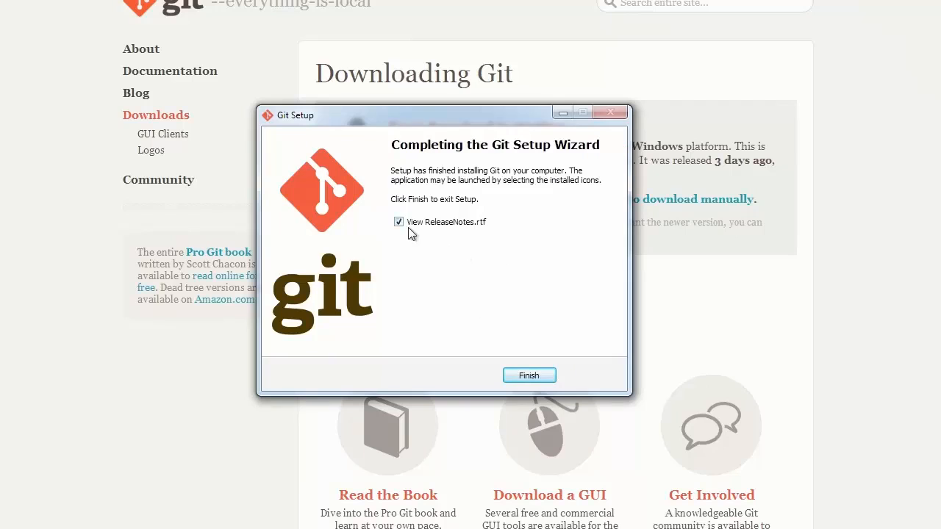
- Untick 'View ReleaseNotes.rtf' and finish the setup
click(530, 375)
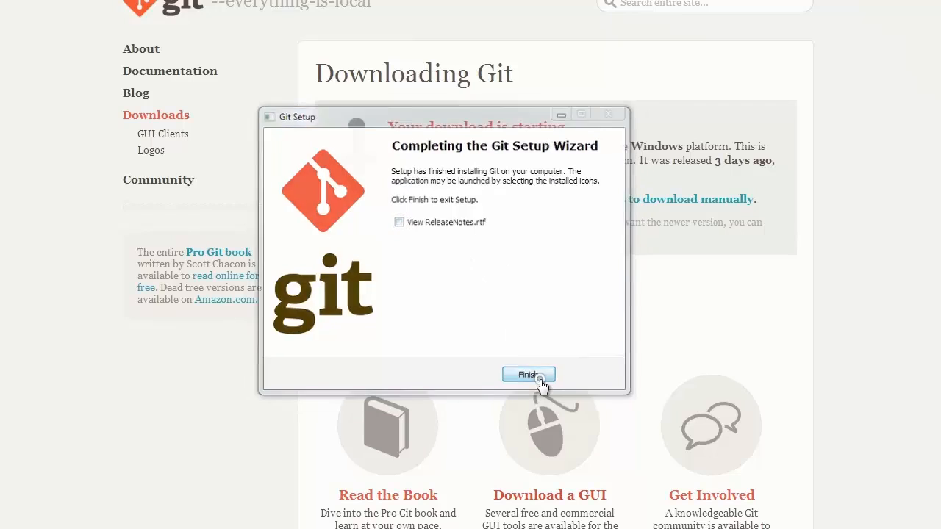
click(529, 375)
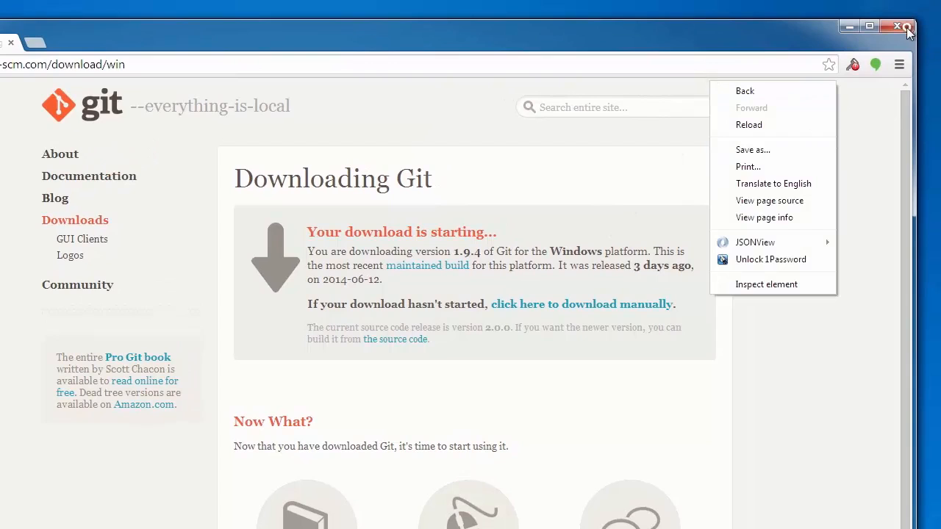
- Launch Git Bash from the desktop shortcut and centre its window showing the Git 1.9.4 welcome
click(900, 25)
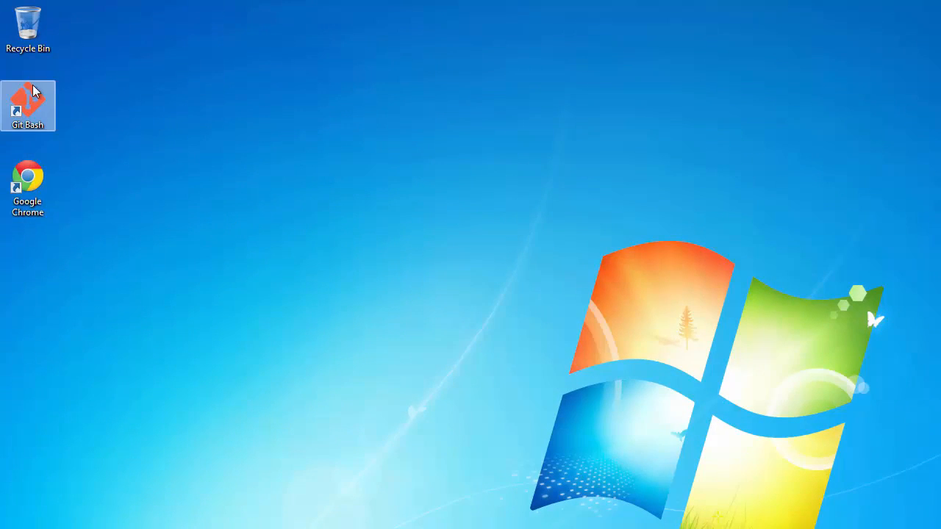
double_click(27, 100)
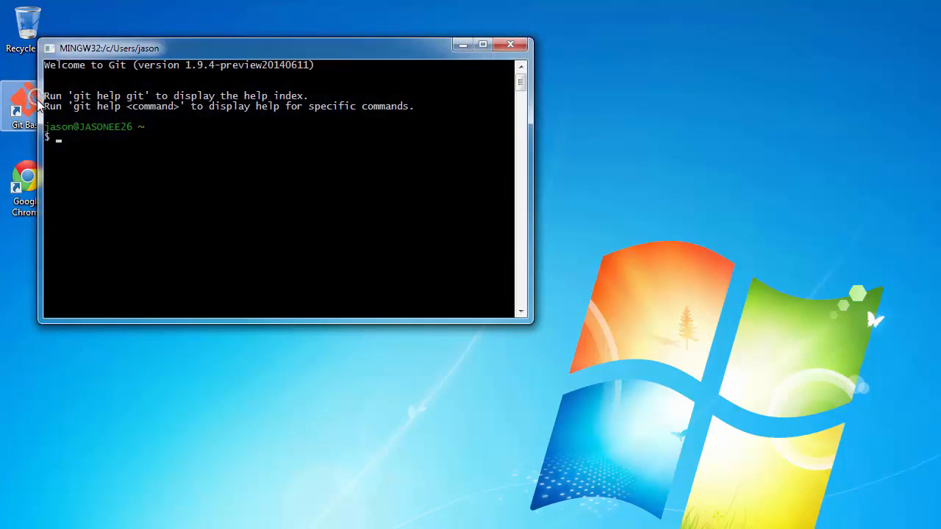
drag(109, 47, 327, 241)
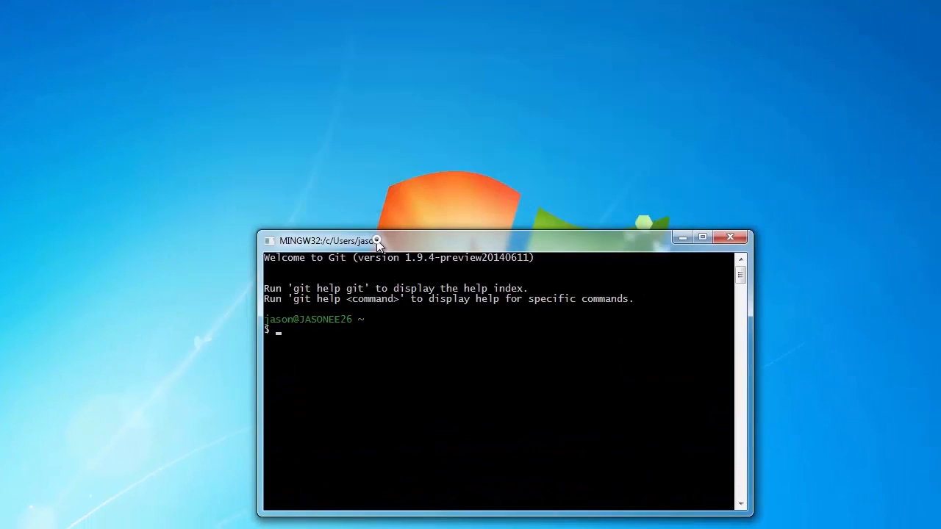